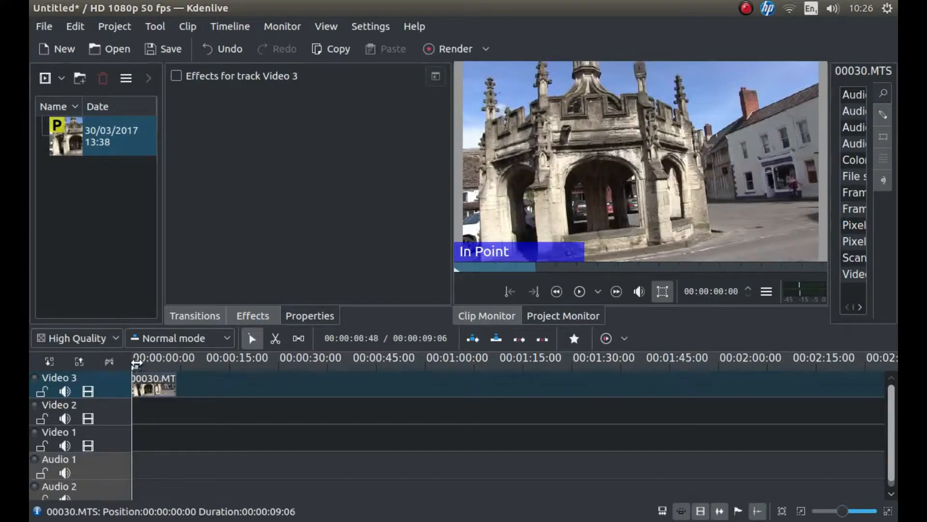
Open the video effects library and scroll through its categories toward Crop and transform
{"action": "left_click", "coordinate": [147, 367]}
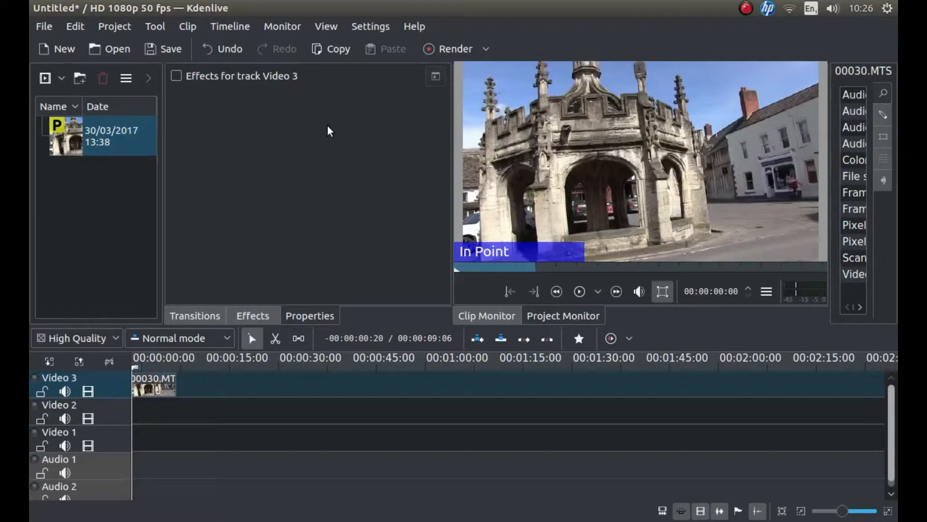
{"action": "mouse_move", "coordinate": [237, 281]}
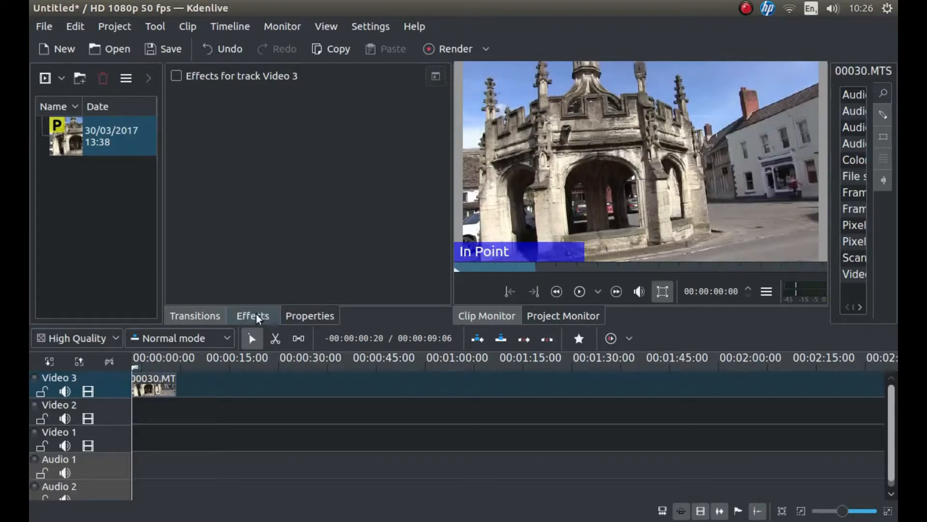
{"action": "left_click", "coordinate": [253, 316]}
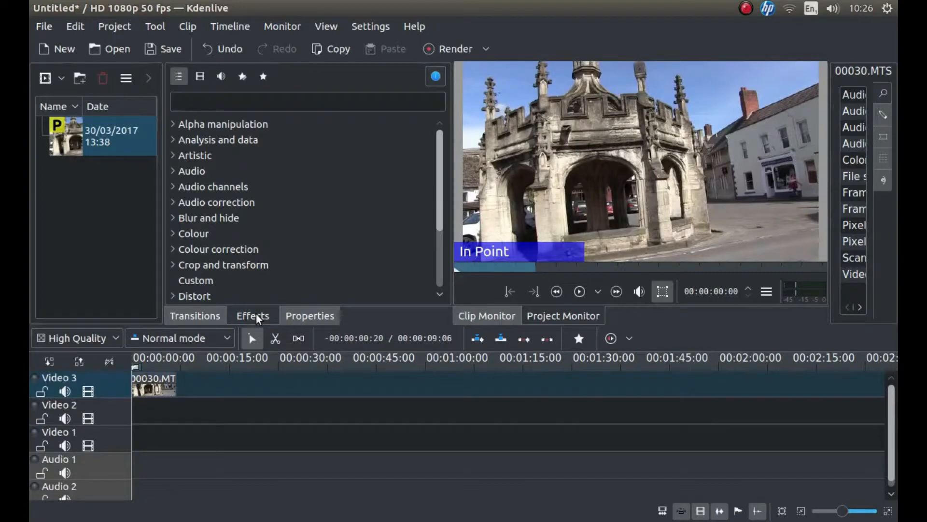
{"action": "mouse_move", "coordinate": [587, 205]}
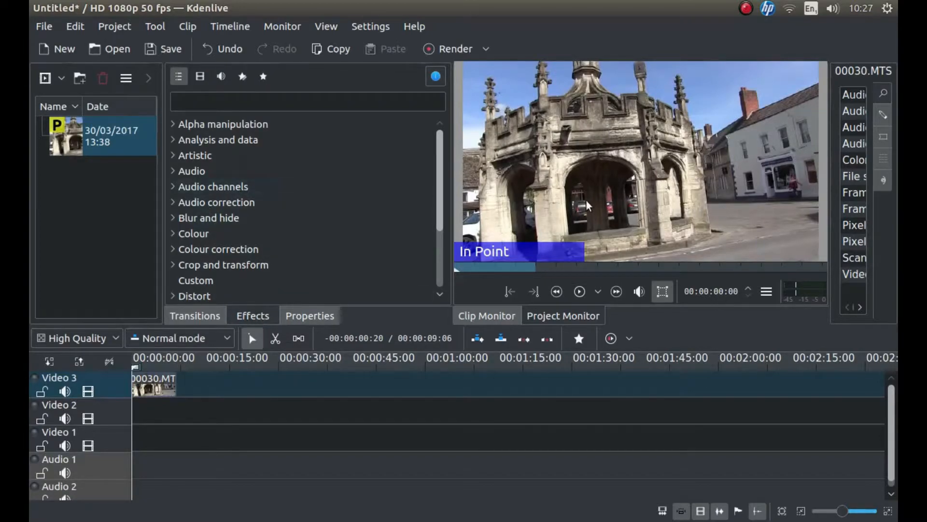
{"action": "scroll", "scroll_direction": "down", "scroll_amount": 3}
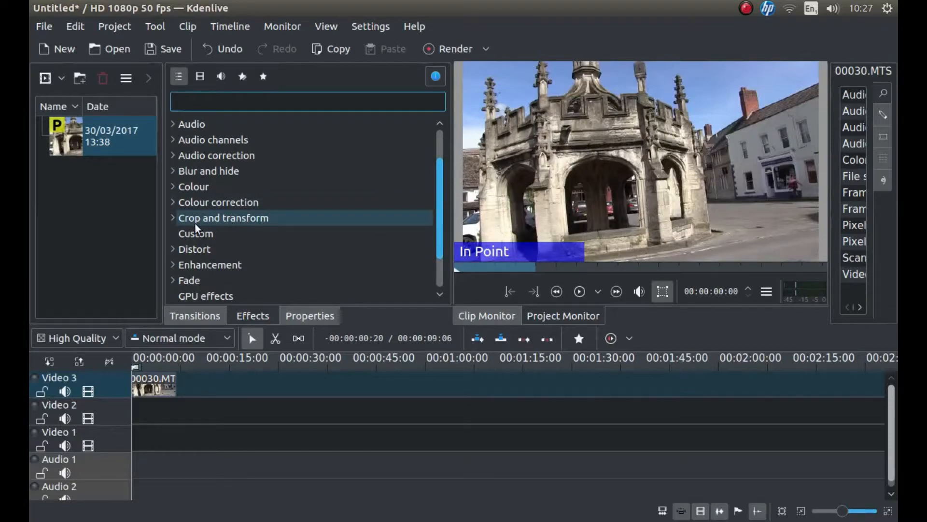
{"action": "mouse_move", "coordinate": [237, 224]}
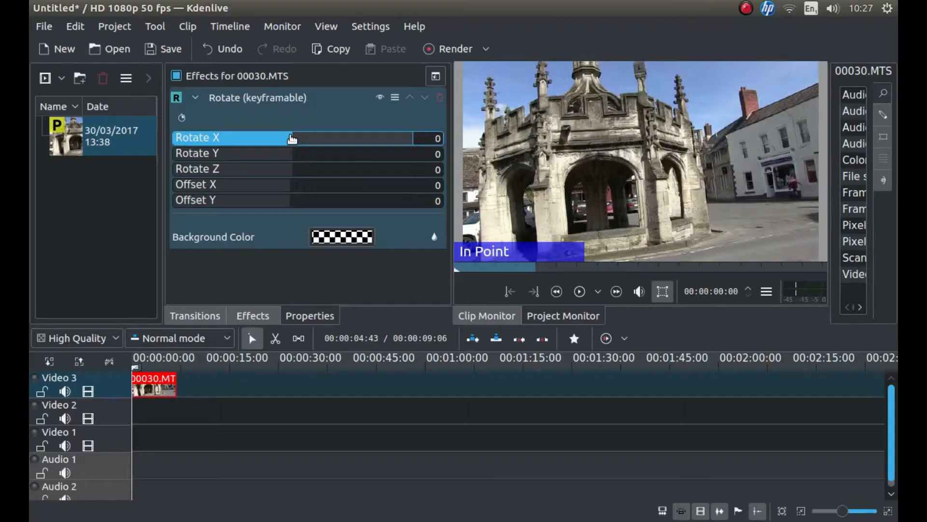
Drag the Rotate X slider up to 41 to level the leaning building
{"action": "left_click_drag", "start_coordinate": [289, 137], "coordinate": [301, 138]}
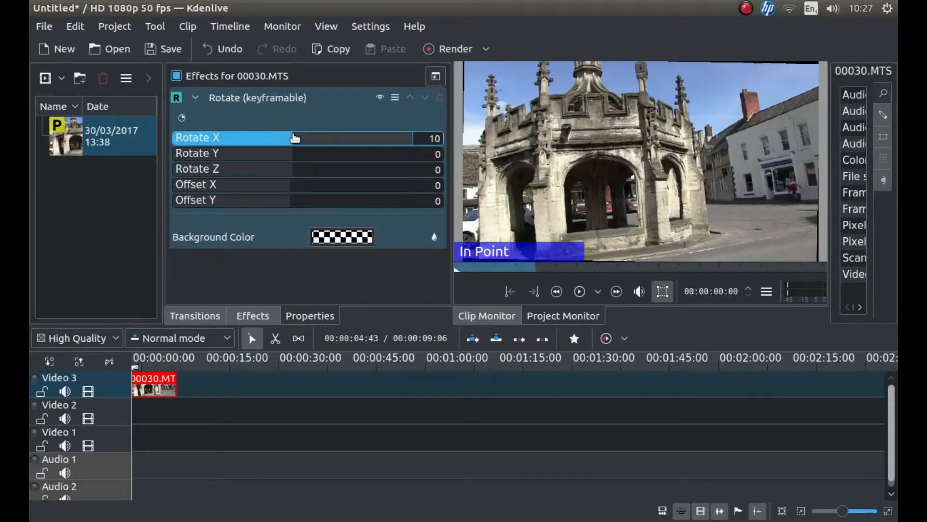
{"action": "left_click_drag", "start_coordinate": [308, 138], "coordinate": [351, 138]}
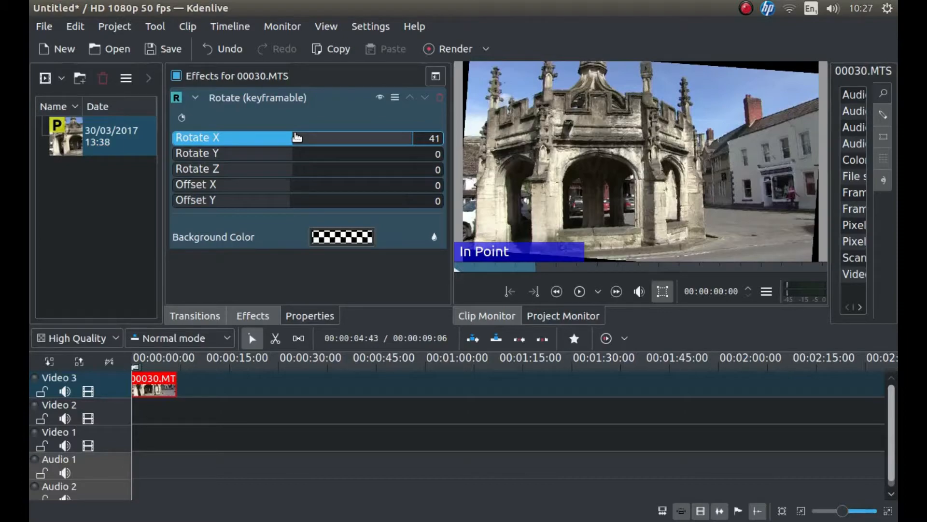
{"action": "mouse_move", "coordinate": [703, 83]}
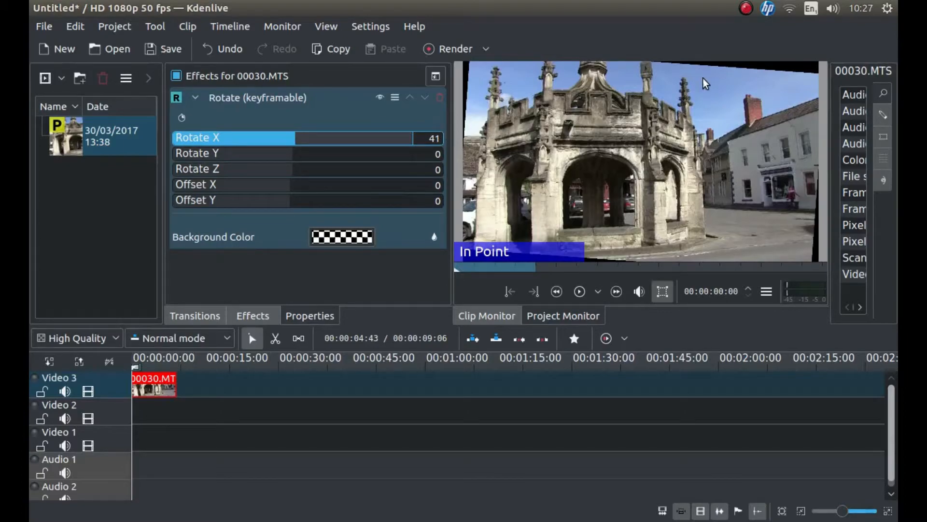
{"action": "mouse_move", "coordinate": [717, 163]}
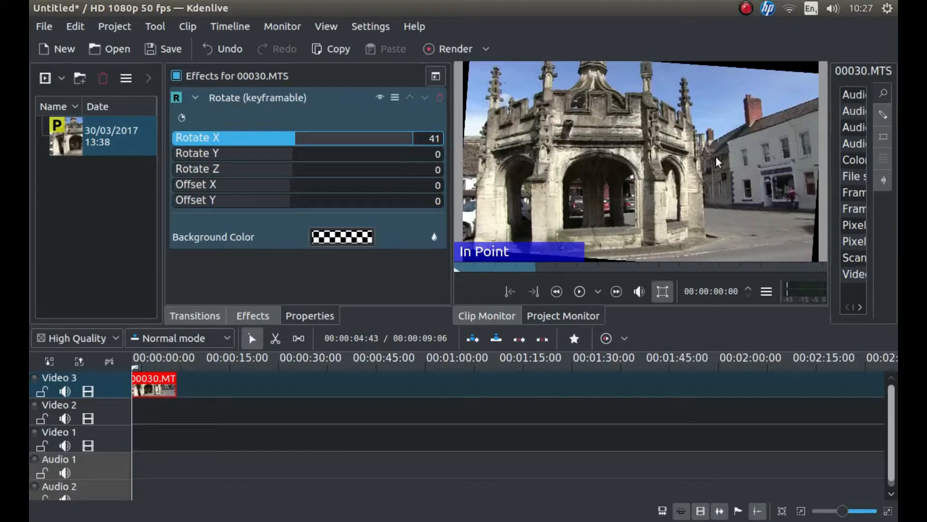
{"action": "mouse_move", "coordinate": [650, 191]}
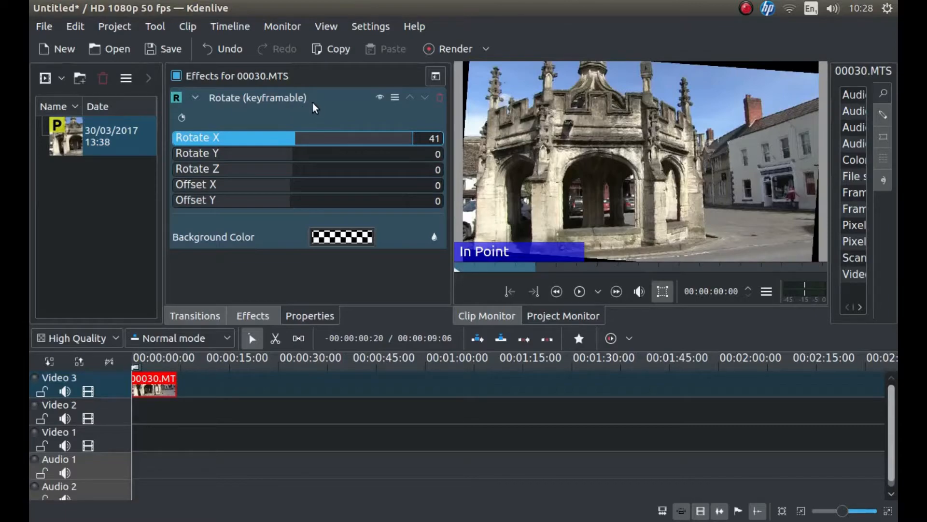
{"action": "mouse_move", "coordinate": [322, 115]}
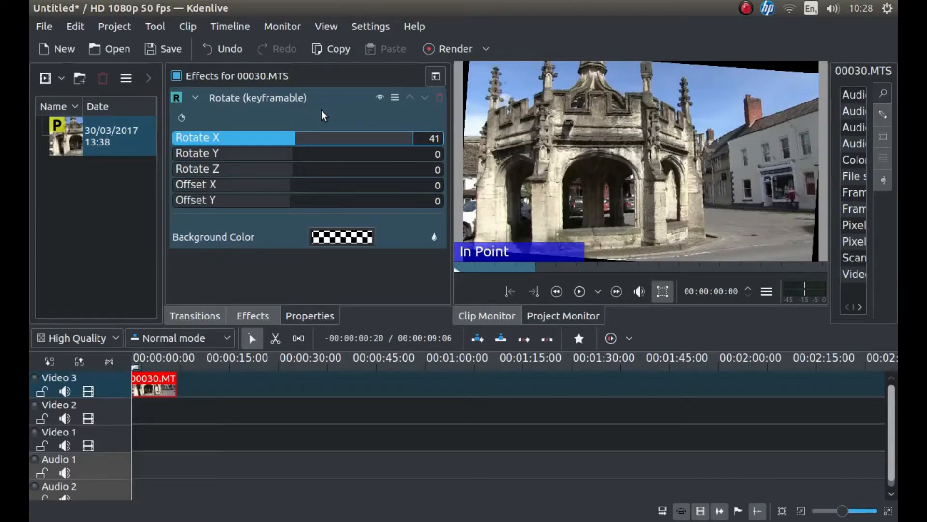
{"action": "mouse_move", "coordinate": [340, 113]}
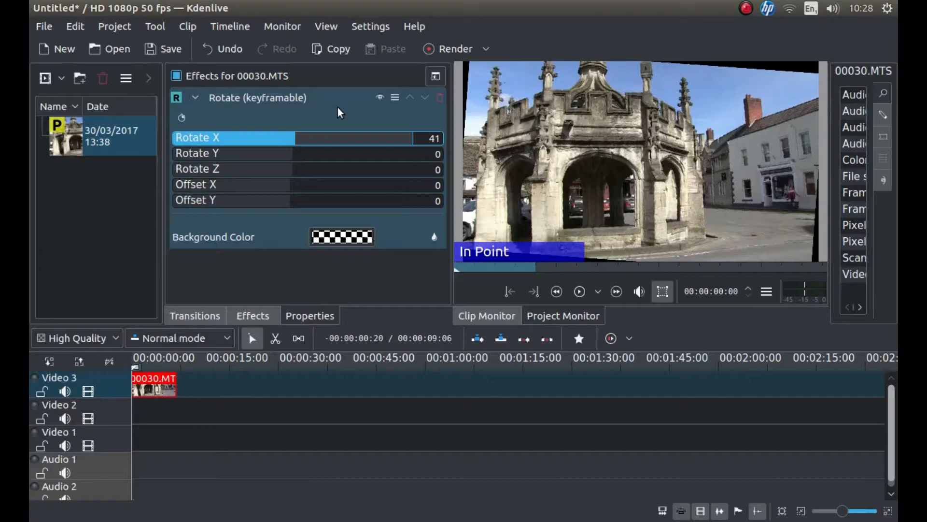
{"action": "mouse_move", "coordinate": [345, 111]}
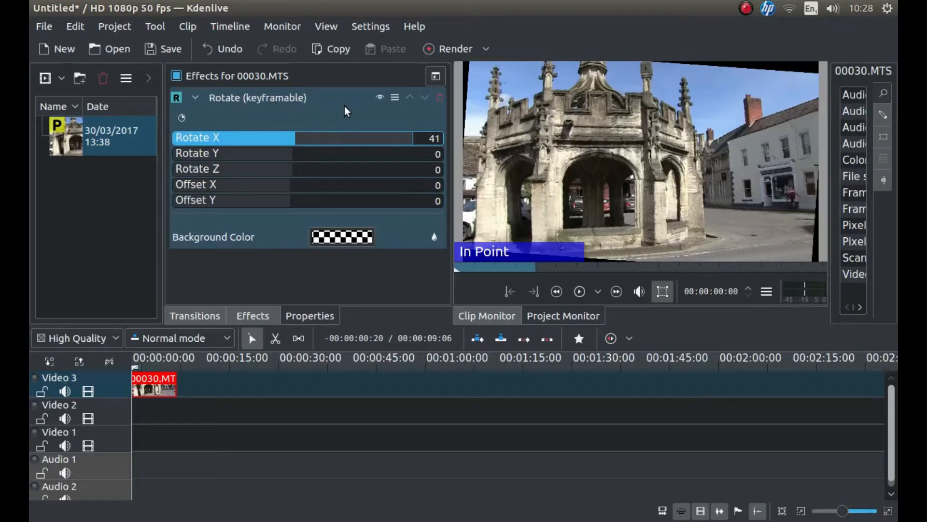
{"action": "mouse_move", "coordinate": [318, 111]}
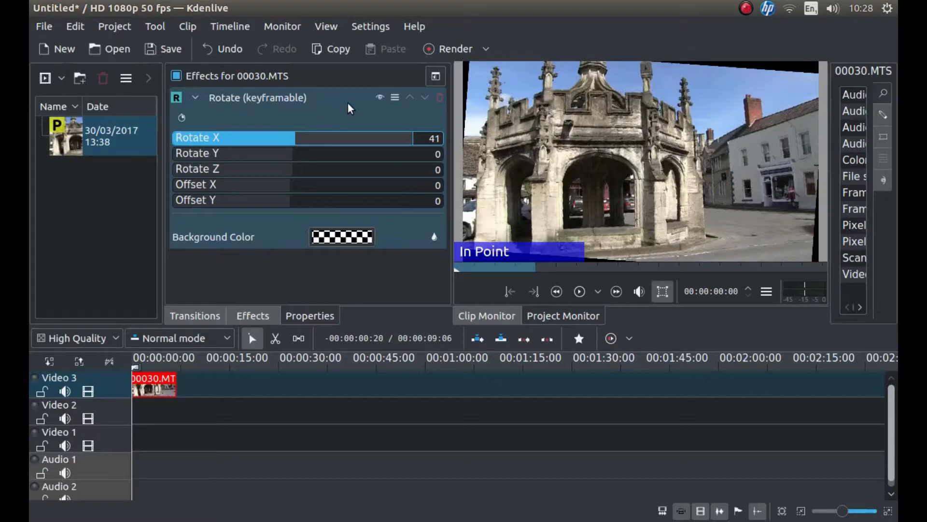
{"action": "mouse_move", "coordinate": [355, 110]}
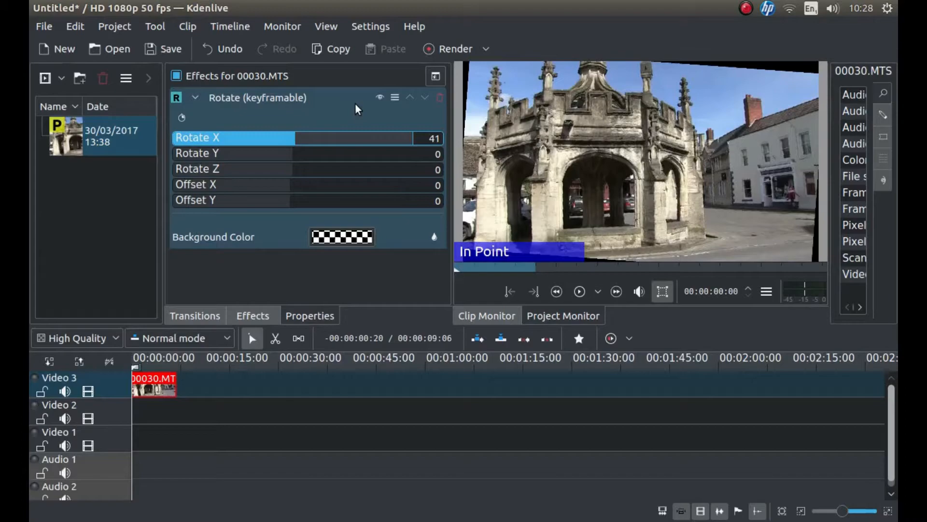
{"action": "mouse_move", "coordinate": [363, 112]}
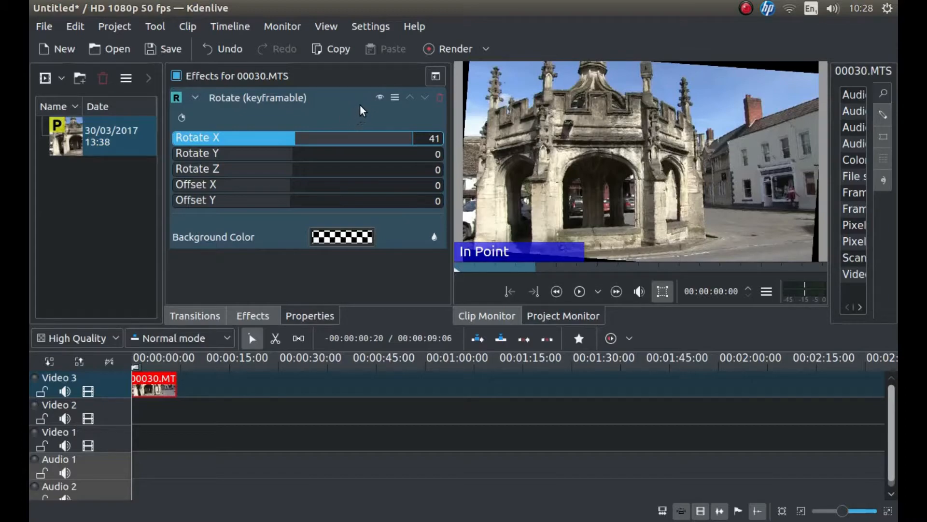
{"action": "mouse_move", "coordinate": [300, 96]}
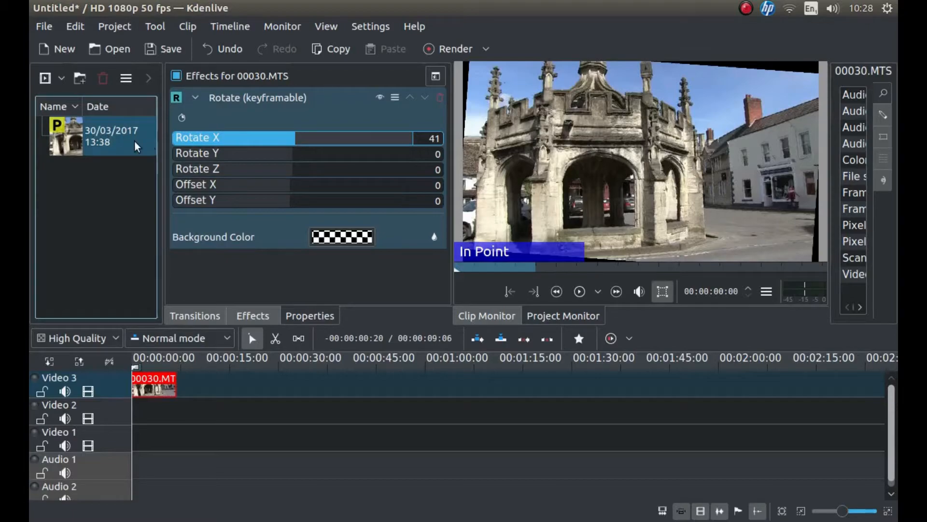
{"action": "mouse_move", "coordinate": [145, 145]}
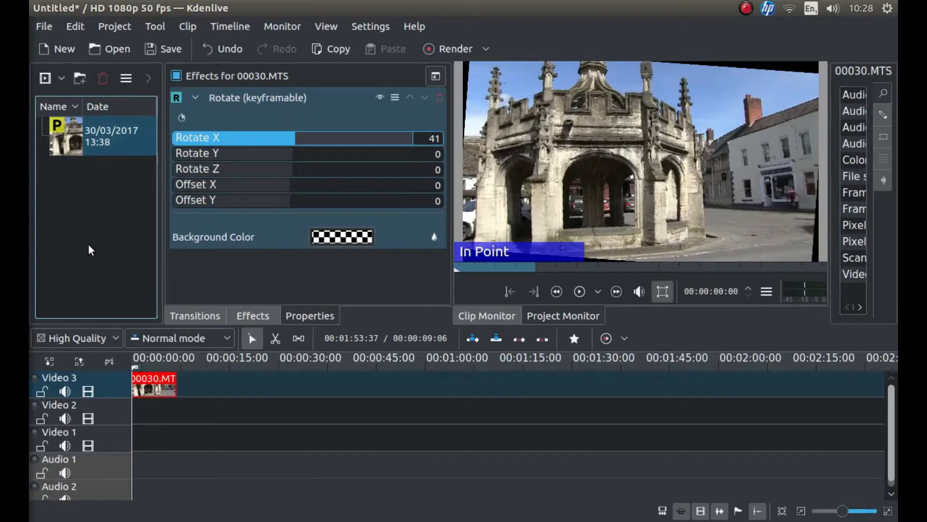
{"action": "mouse_move", "coordinate": [659, 106]}
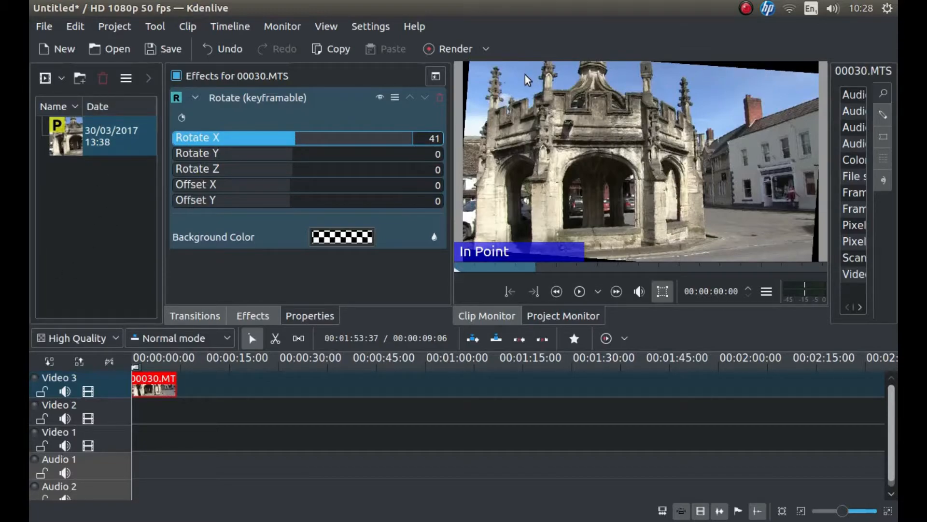
{"action": "mouse_move", "coordinate": [804, 72]}
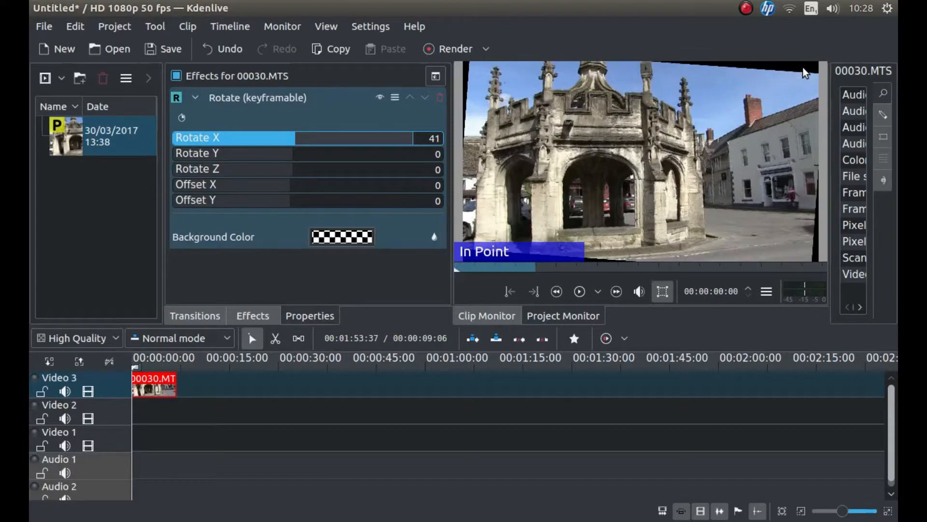
{"action": "mouse_move", "coordinate": [748, 61]}
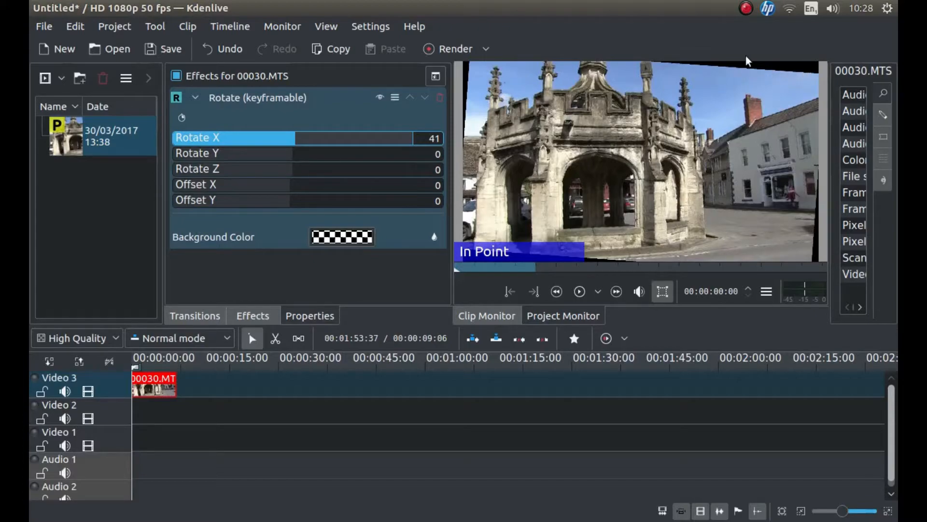
{"action": "mouse_move", "coordinate": [793, 72]}
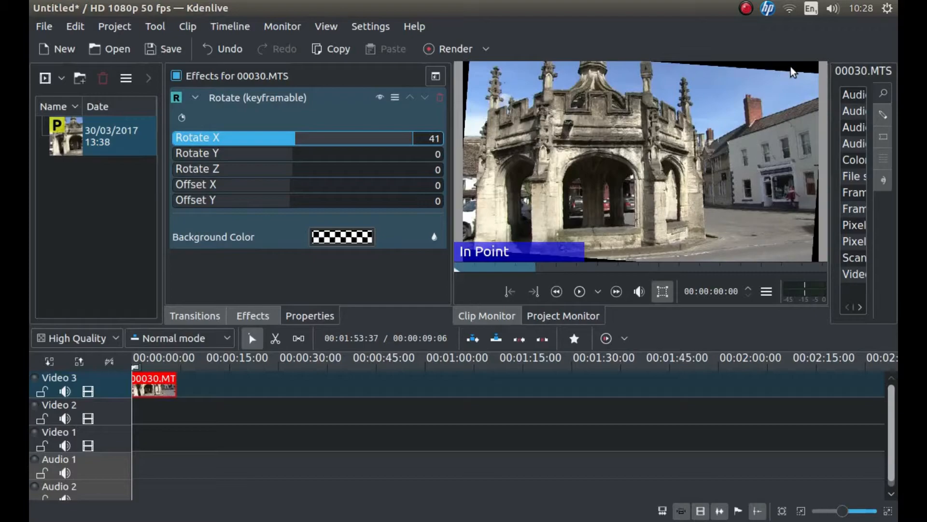
{"action": "mouse_move", "coordinate": [735, 22]}
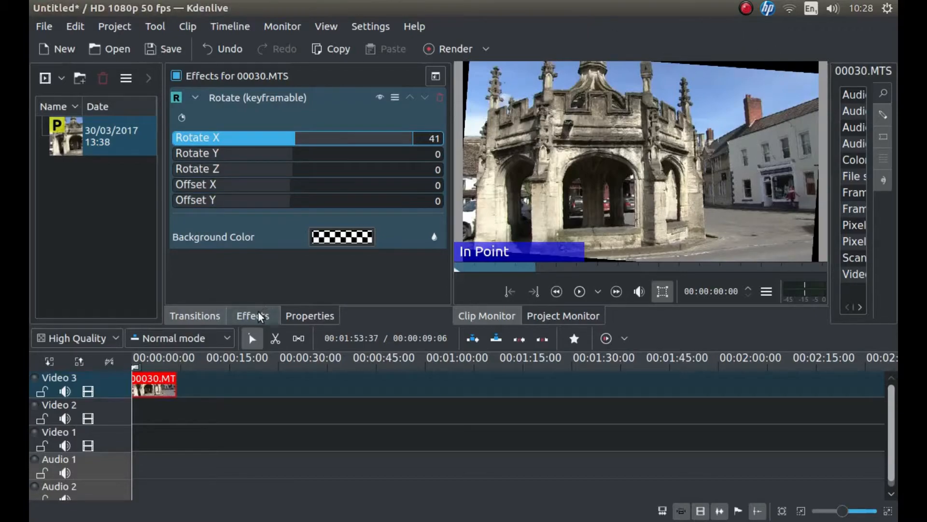
Add Position and Zoom from the effects list and scroll to its X, Y, W, H and Size settings
{"action": "left_click", "coordinate": [252, 315]}
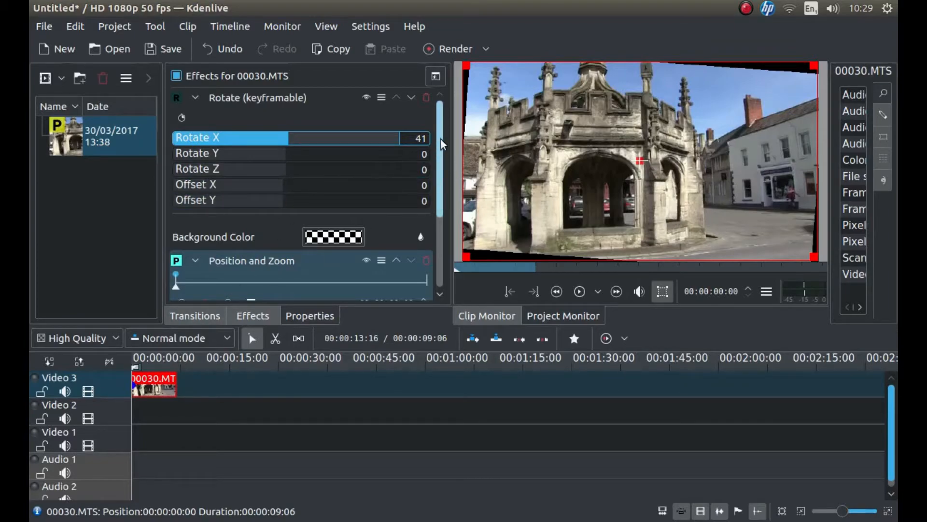
{"action": "scroll", "scroll_direction": "down", "scroll_amount": 3}
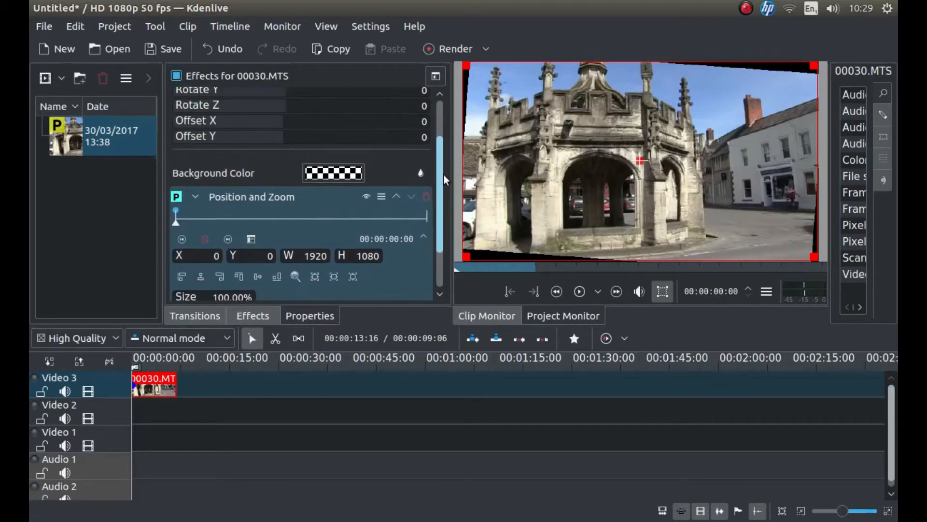
{"action": "scroll", "scroll_direction": "down", "scroll_amount": 3}
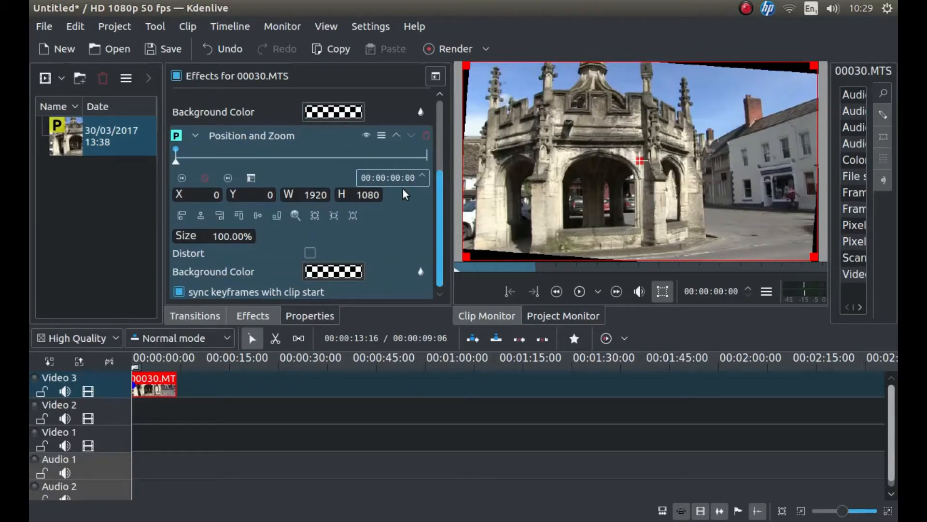
Scale the clip to Size 105% (W 2016, H 1134) and centre it horizontally
{"action": "left_click", "coordinate": [228, 235]}
{"action": "type", "text": "105"}
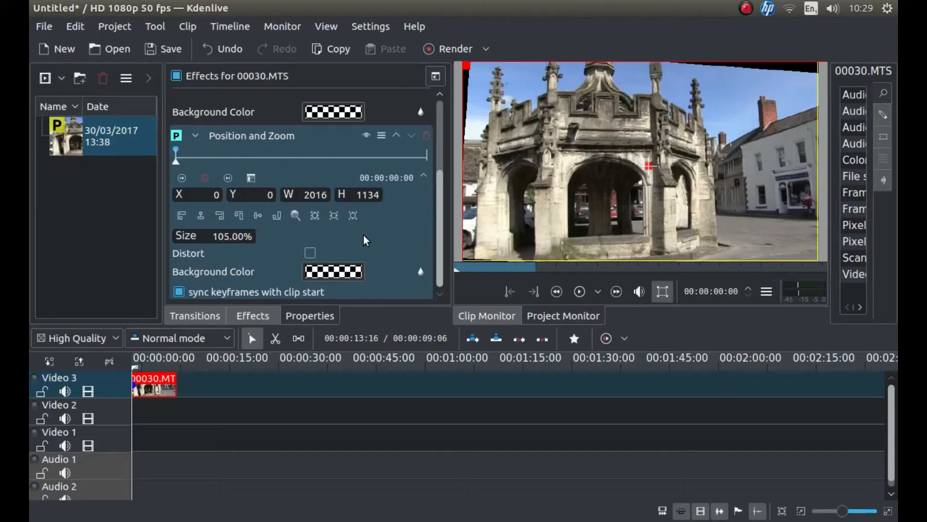
{"action": "mouse_move", "coordinate": [763, 115]}
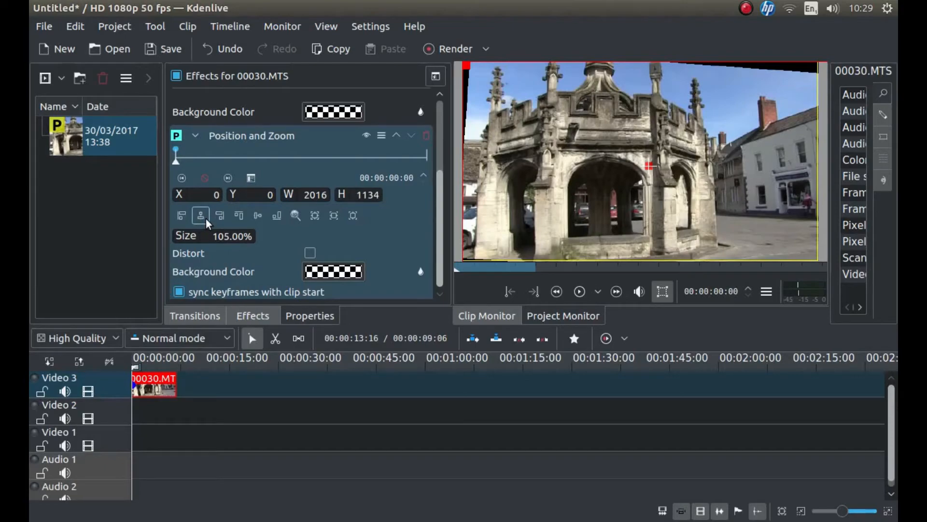
{"action": "mouse_move", "coordinate": [200, 214]}
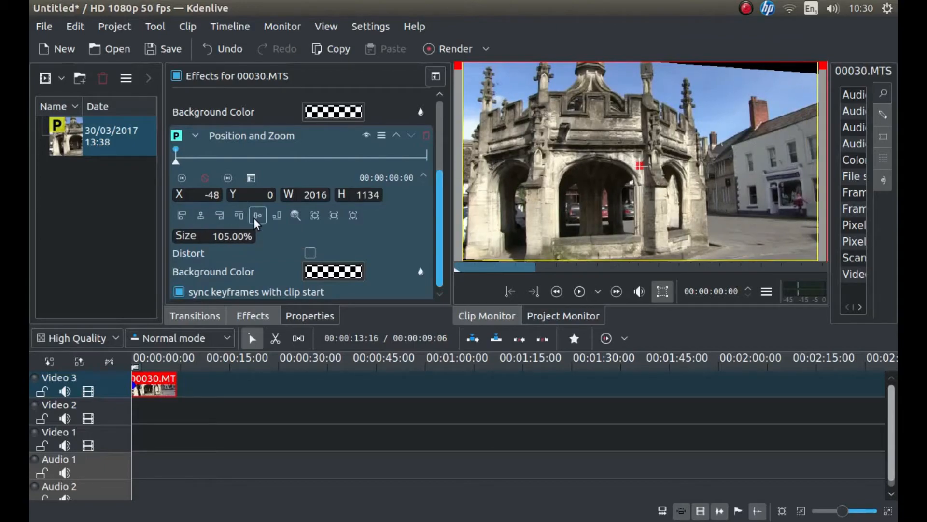
{"action": "mouse_move", "coordinate": [257, 214]}
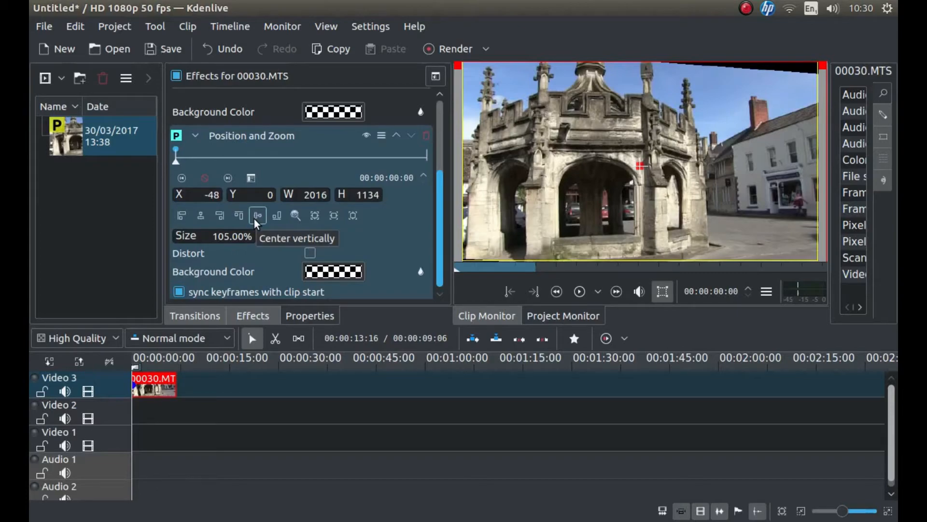
Centre the clip vertically and horizontally while growing it to 110% (X −96, Y −54)
{"action": "left_click", "coordinate": [257, 215]}
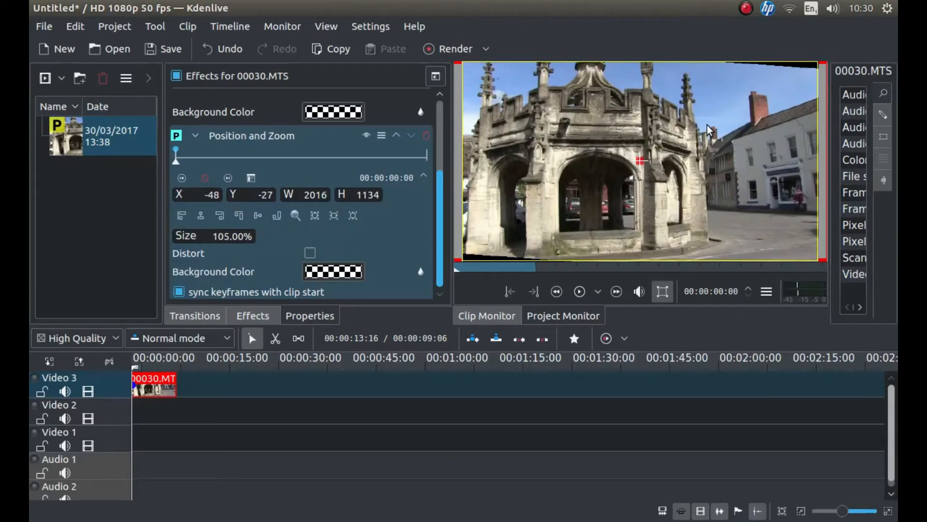
{"action": "mouse_move", "coordinate": [769, 77]}
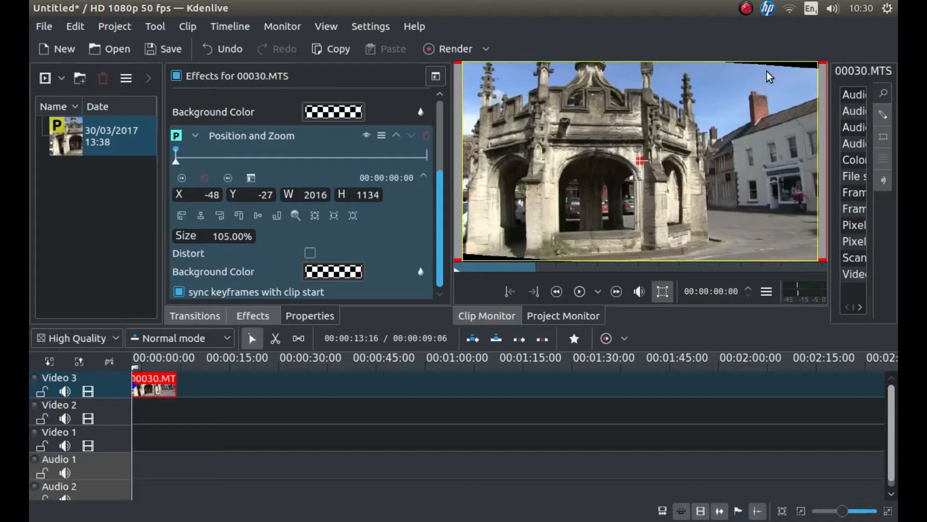
{"action": "mouse_move", "coordinate": [809, 73]}
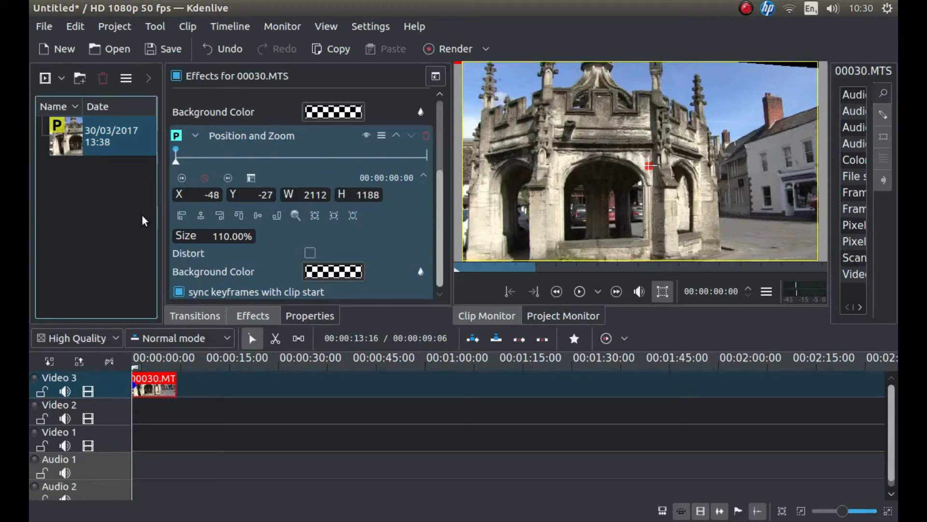
{"action": "mouse_move", "coordinate": [201, 214]}
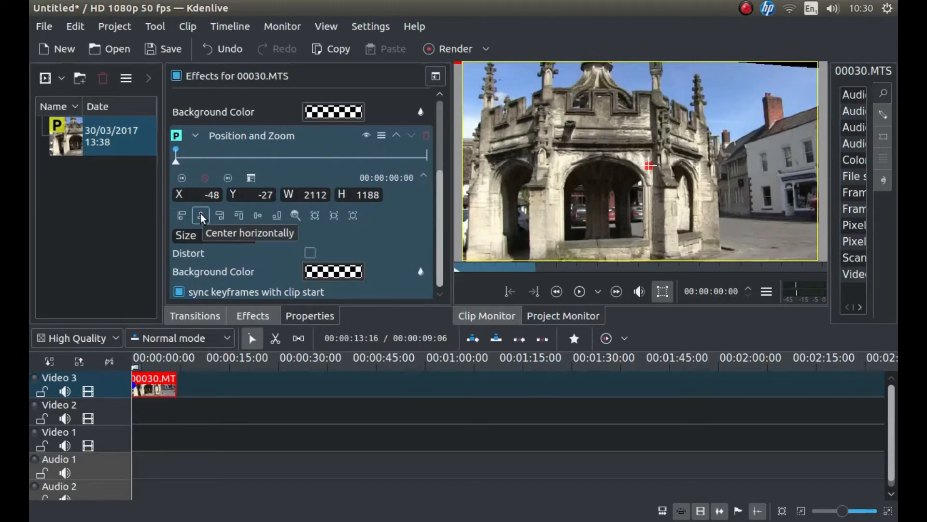
{"action": "left_click", "coordinate": [201, 214]}
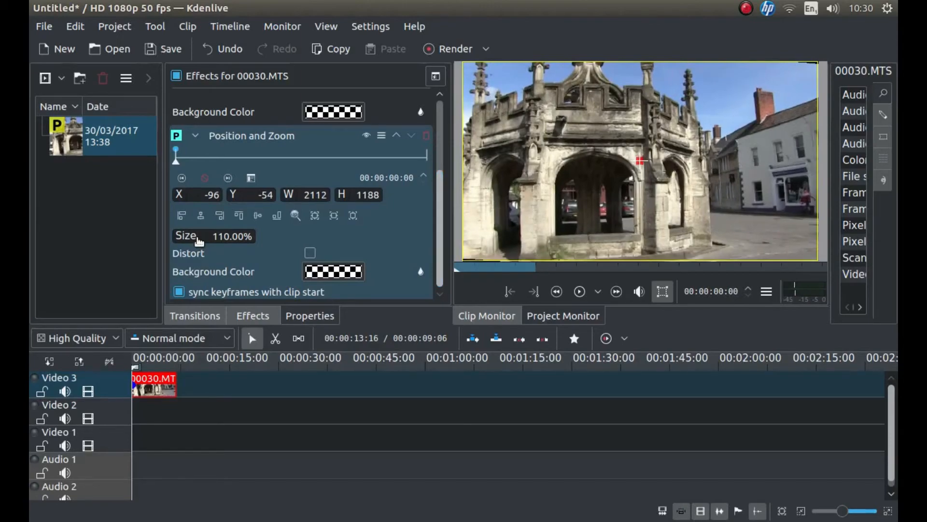
{"action": "mouse_move", "coordinate": [178, 242]}
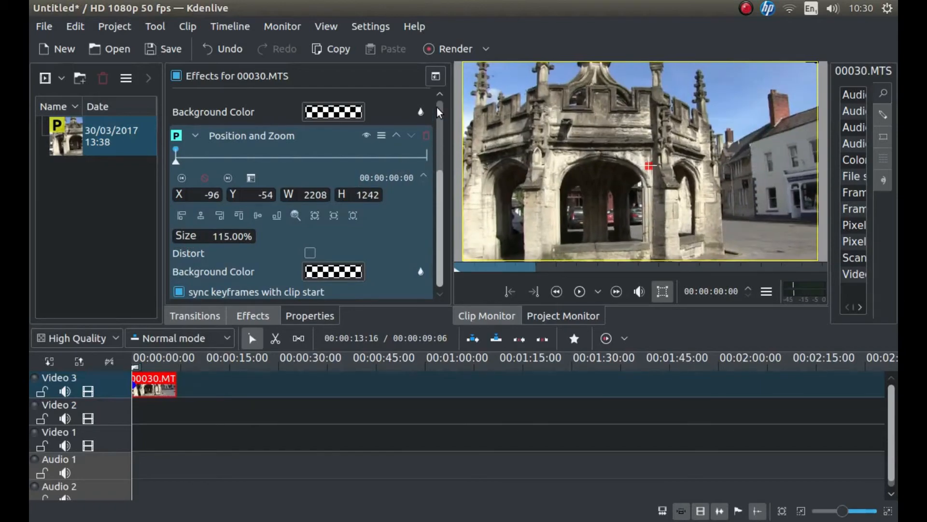
Re-centre the 115% clip at X −144, Y −81 so no black corners show
{"action": "left_click", "coordinate": [200, 215]}
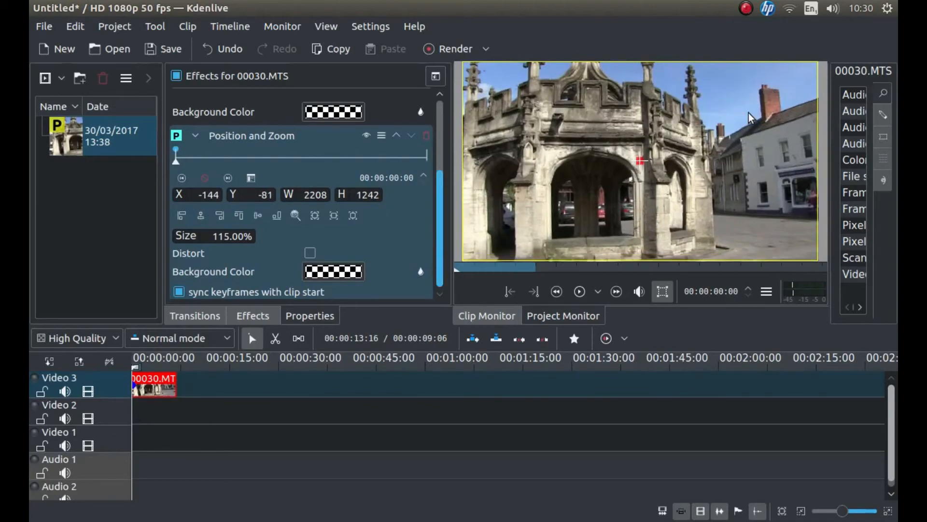
{"action": "mouse_move", "coordinate": [515, 85]}
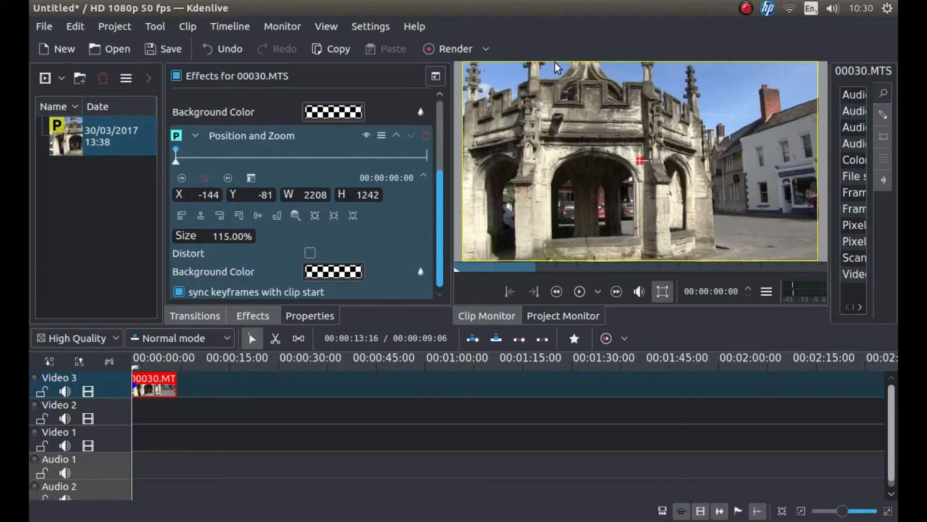
{"action": "mouse_move", "coordinate": [612, 204]}
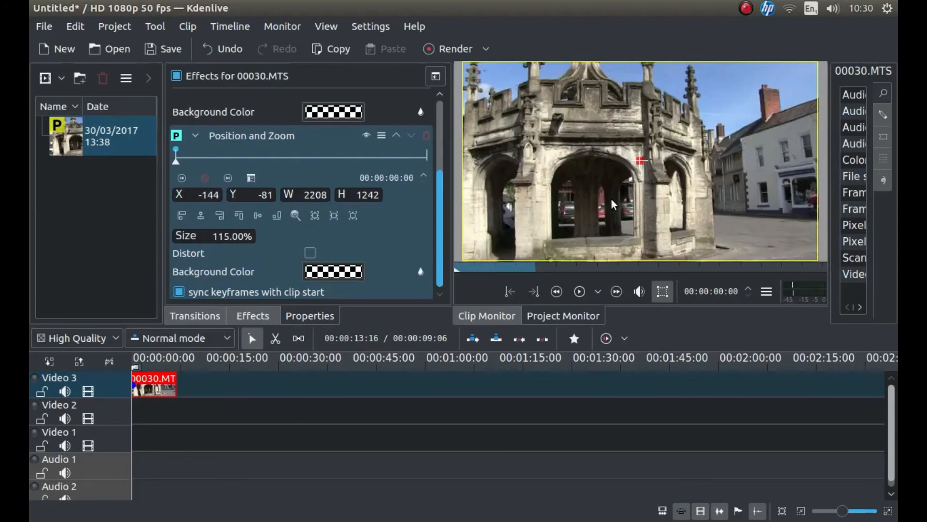
{"action": "mouse_move", "coordinate": [709, 155]}
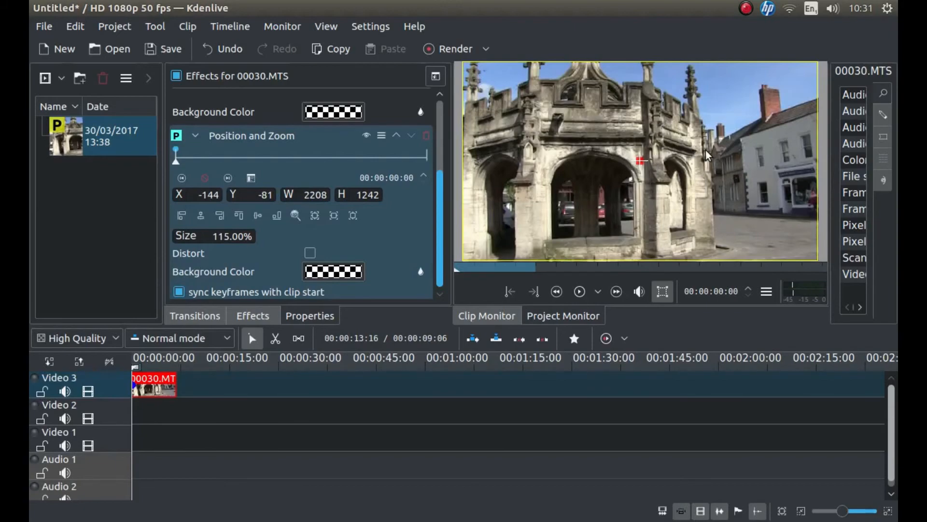
{"action": "mouse_move", "coordinate": [699, 173]}
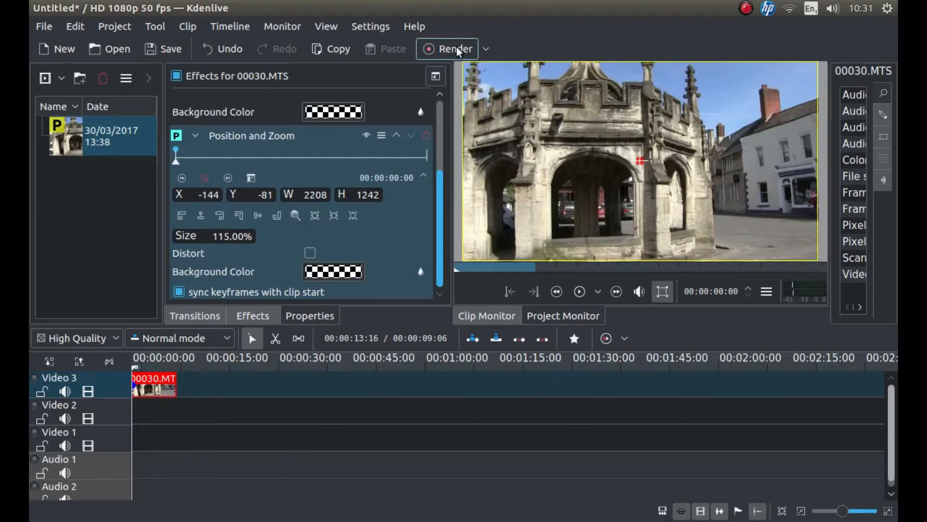
Open the Rendering dialog, which offers WebM output for the full project
{"action": "left_click", "coordinate": [454, 49]}
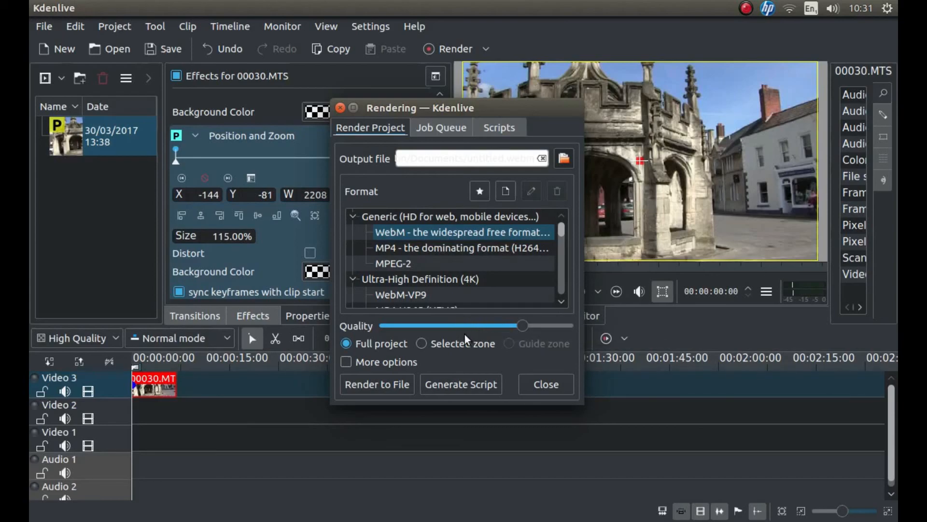
{"action": "mouse_move", "coordinate": [479, 340]}
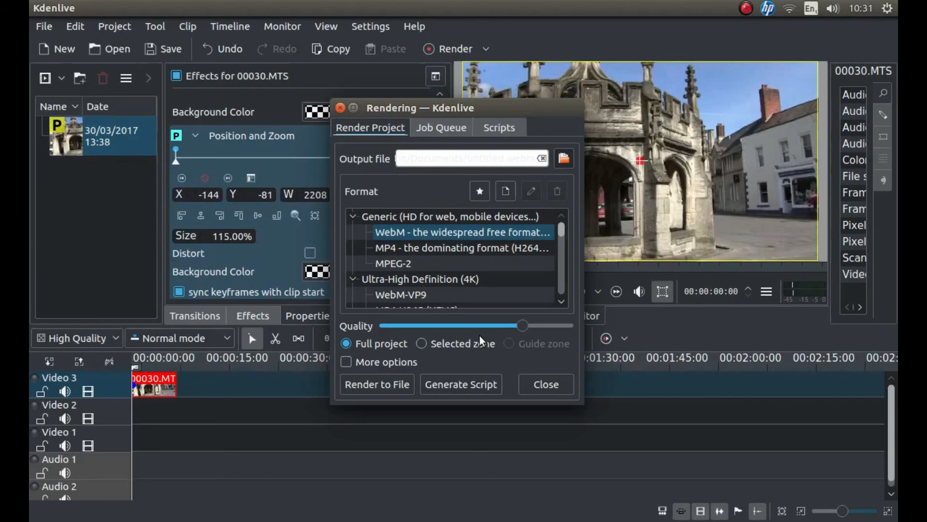